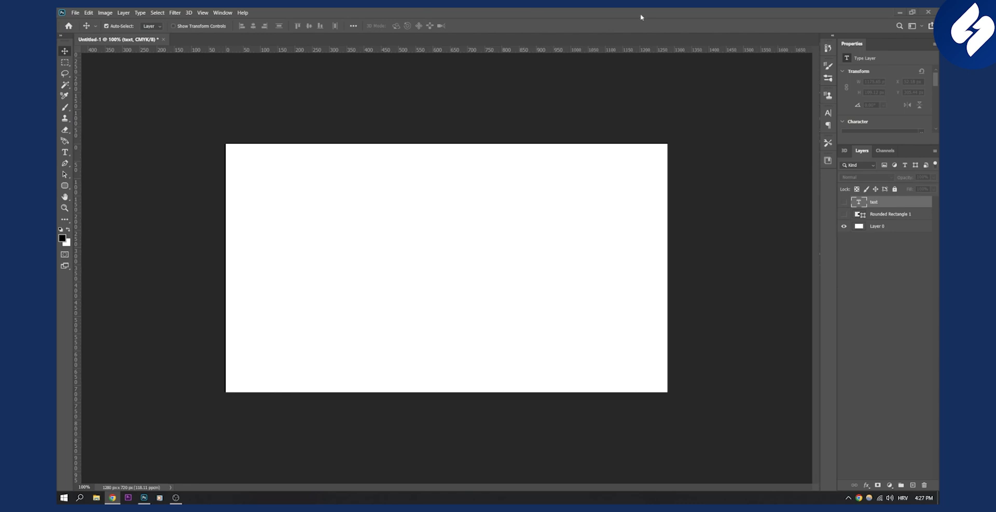
{"action": "mouse_move", "coordinate": [635, 11]}
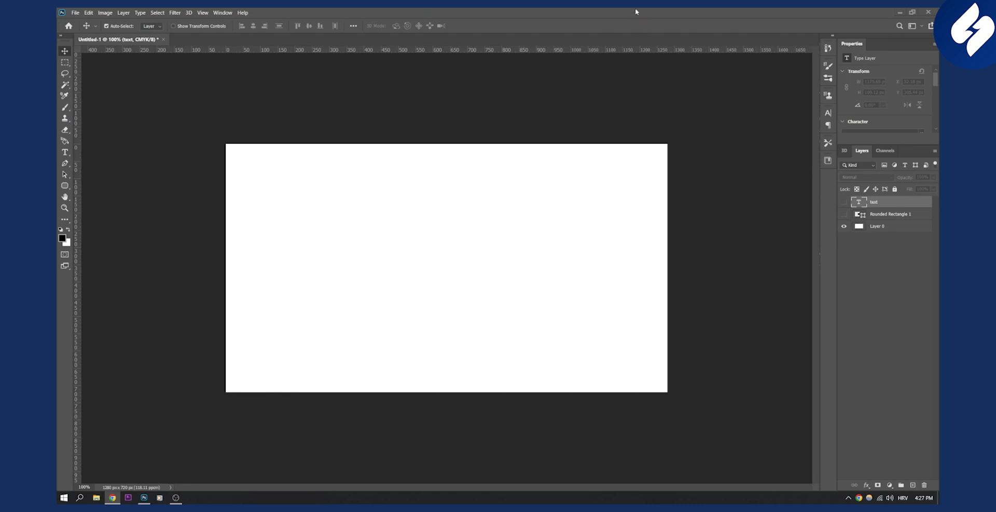
{"action": "mouse_move", "coordinate": [638, 12]}
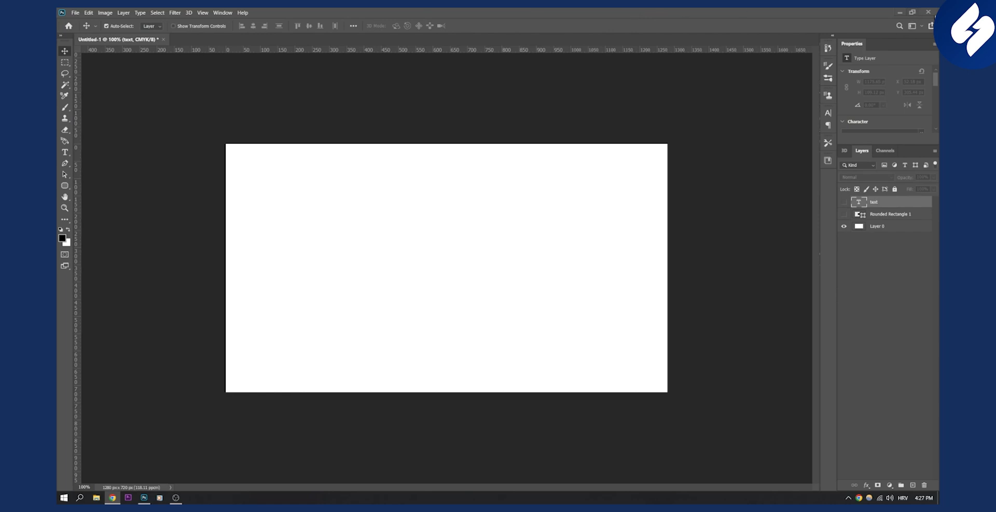
Quit Photoshop without saving the untitled document and show its Start menu entry options
{"action": "left_click", "coordinate": [929, 11]}
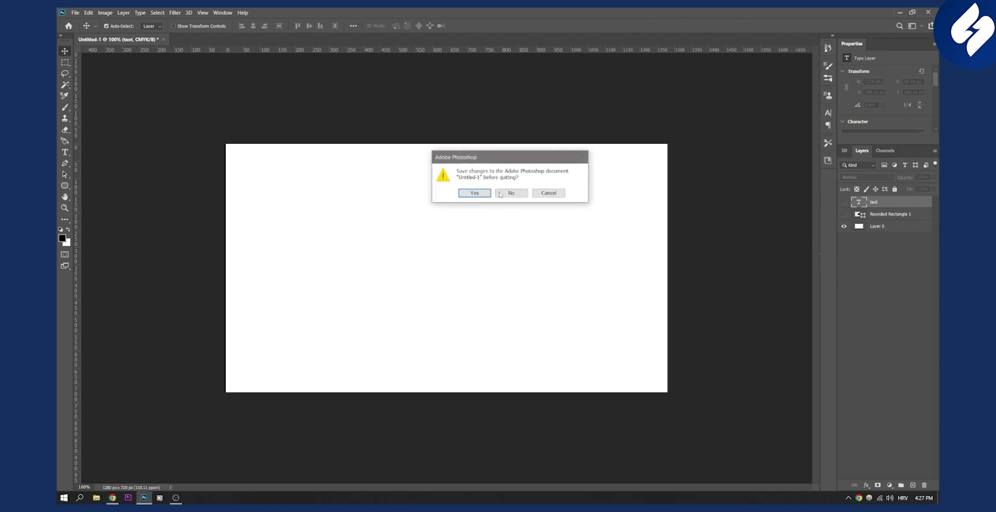
{"action": "left_click", "coordinate": [510, 193]}
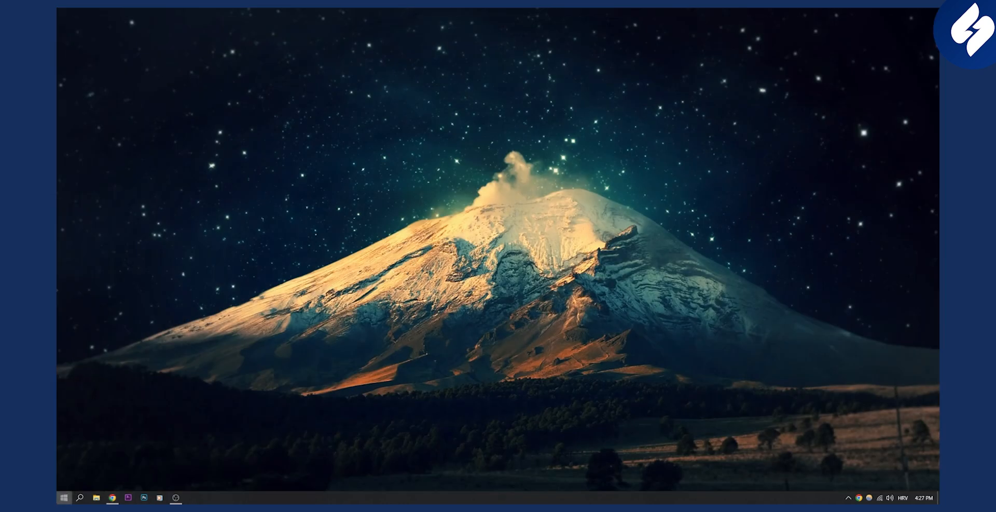
{"action": "right_click", "coordinate": [217, 326]}
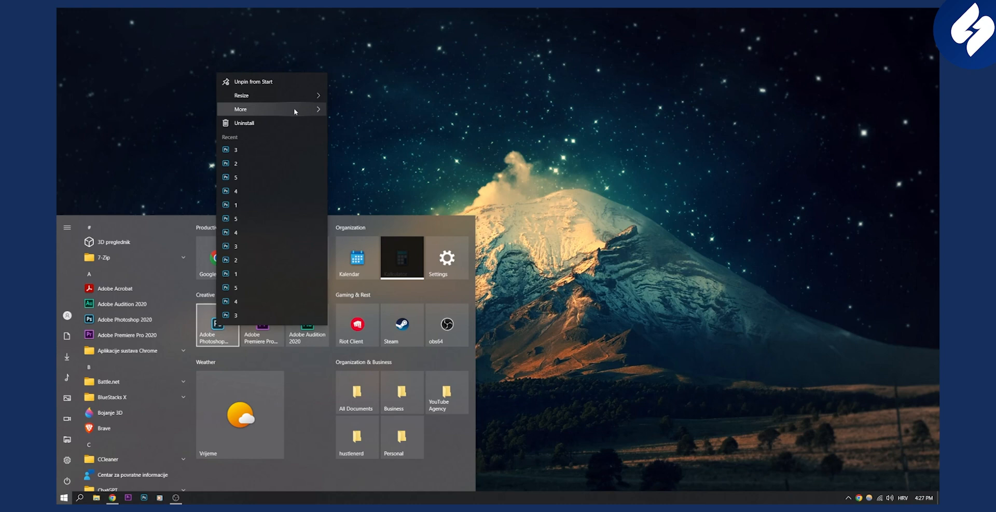
{"action": "mouse_move", "coordinate": [240, 108]}
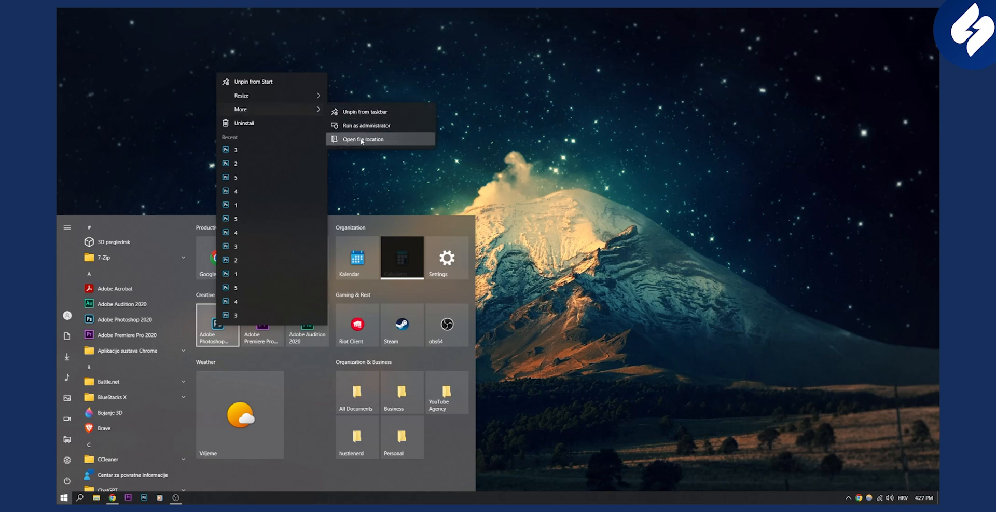
Follow the Photoshop shortcut to its install folder and show the Photoshop executable's options
{"action": "left_click", "coordinate": [363, 139]}
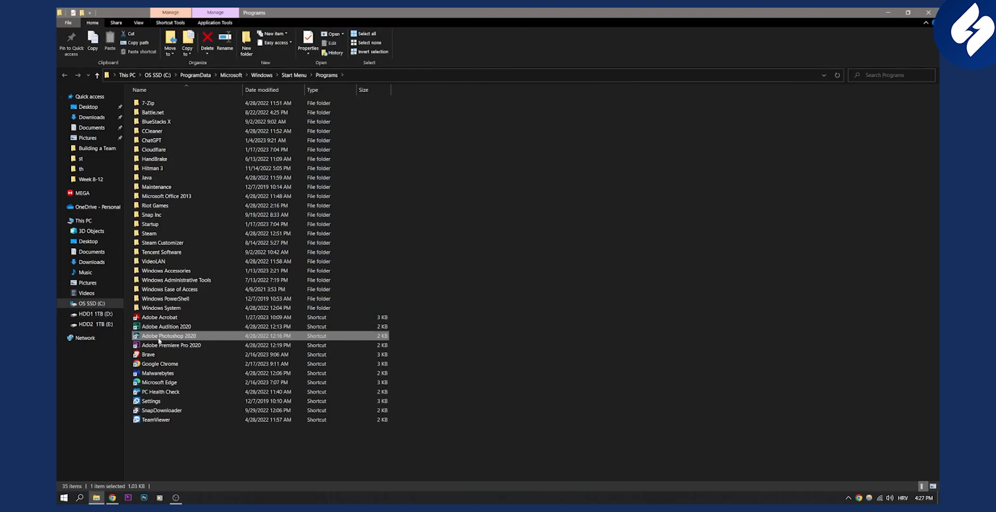
{"action": "right_click", "coordinate": [170, 335]}
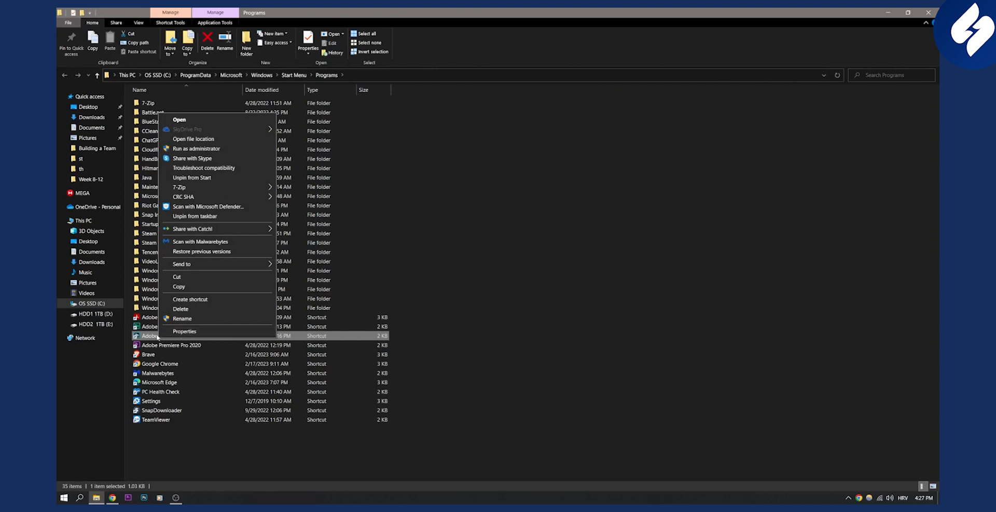
{"action": "left_click", "coordinate": [193, 139]}
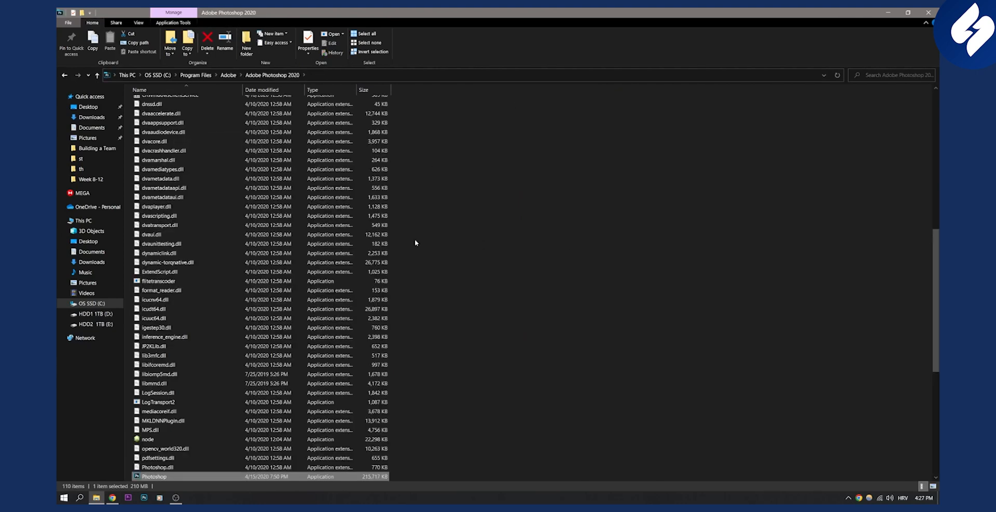
{"action": "right_click", "coordinate": [155, 475]}
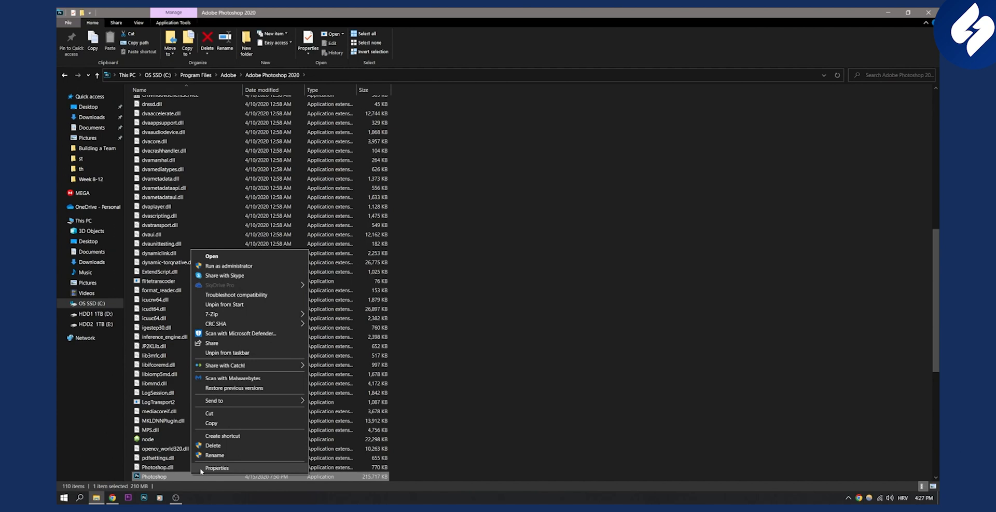
Tick 'Run this program as an administrator' in the executable's Compatibility properties
{"action": "left_click", "coordinate": [218, 467]}
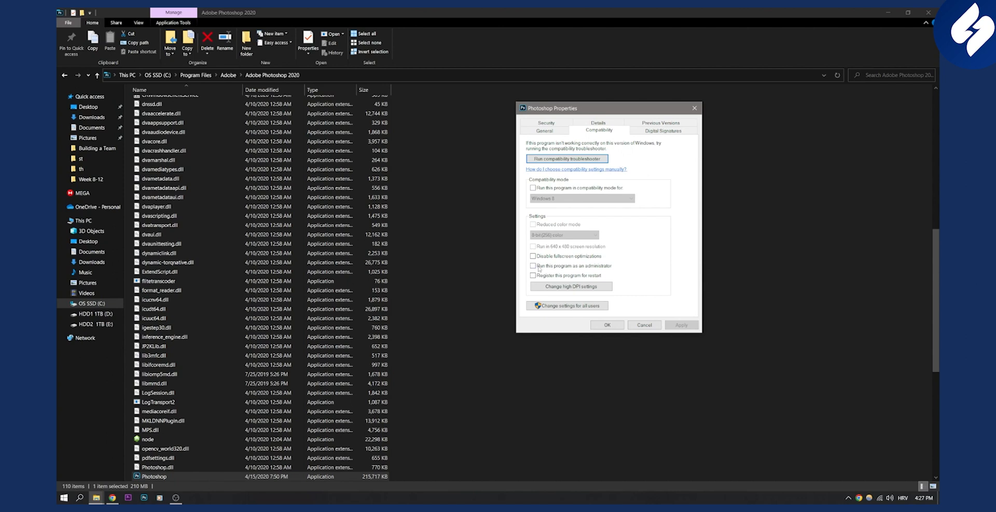
{"action": "left_click", "coordinate": [533, 265]}
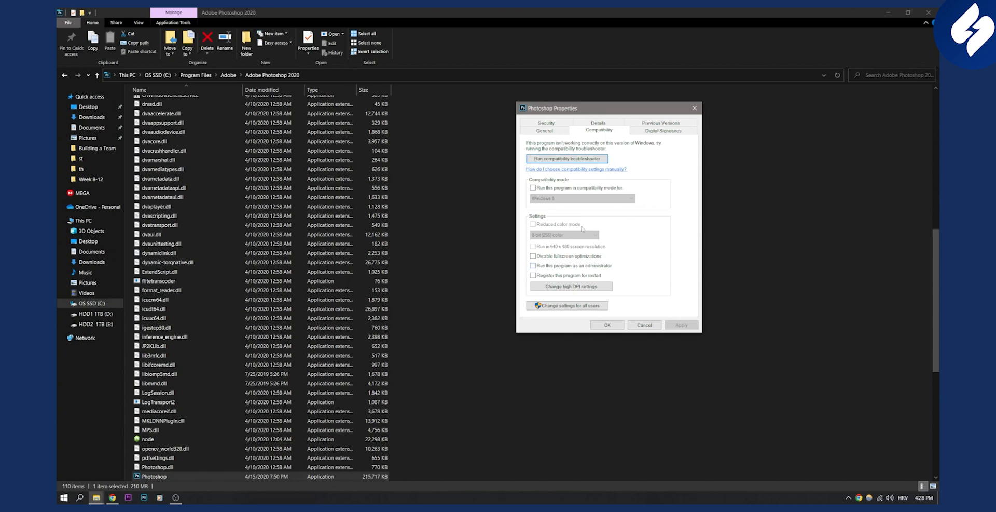
{"action": "mouse_move", "coordinate": [632, 216]}
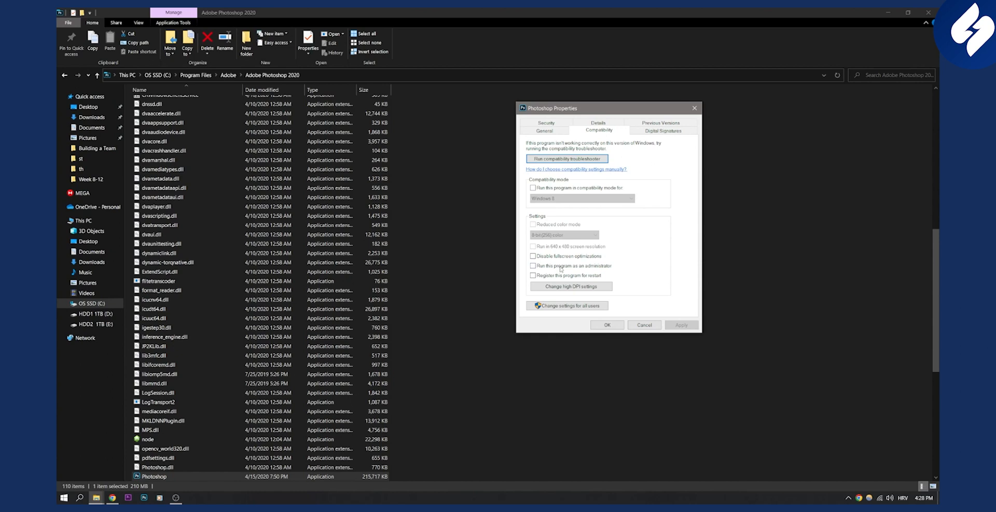
{"action": "left_click", "coordinate": [533, 266]}
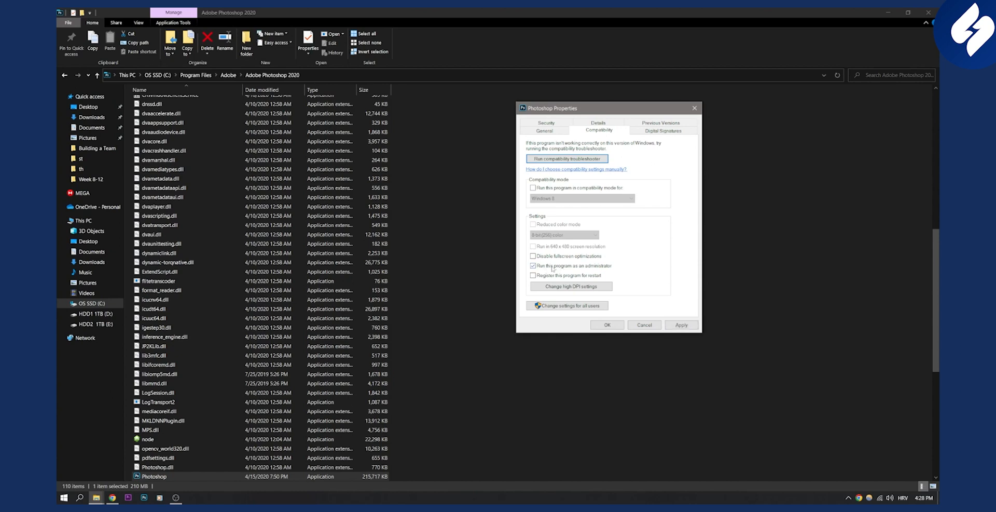